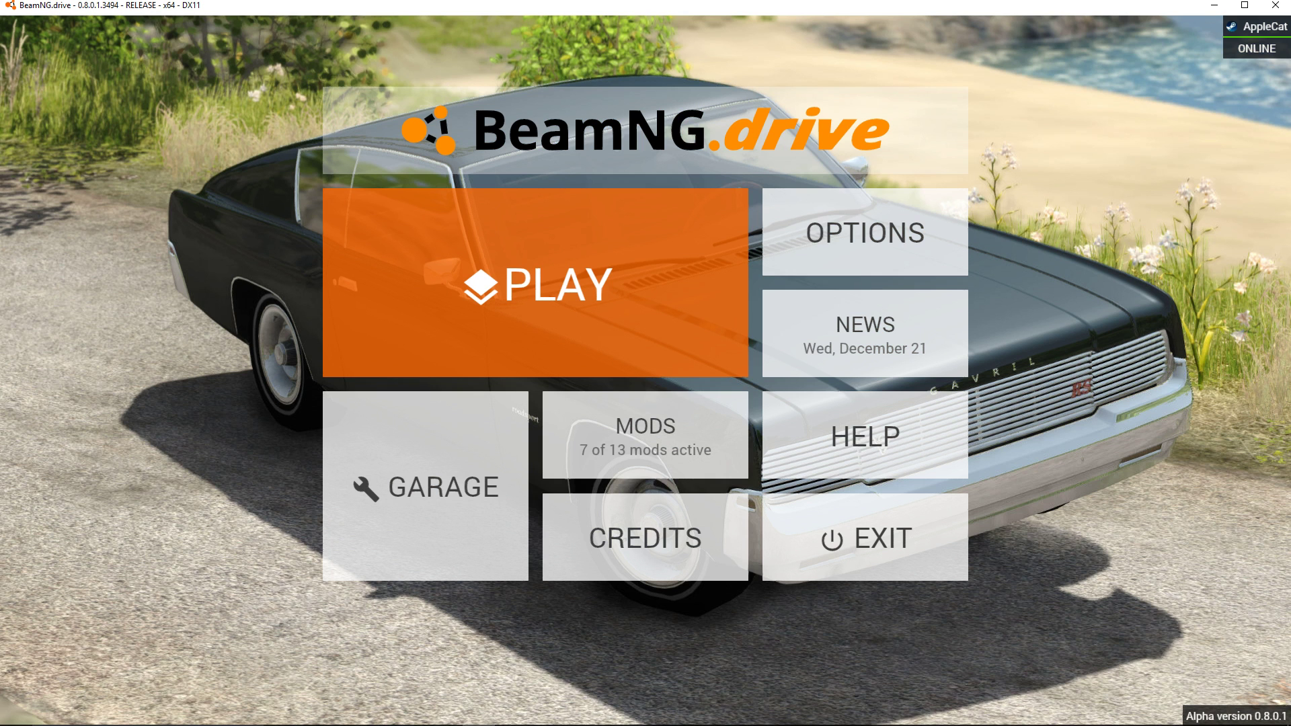
mouse_move(864, 233)
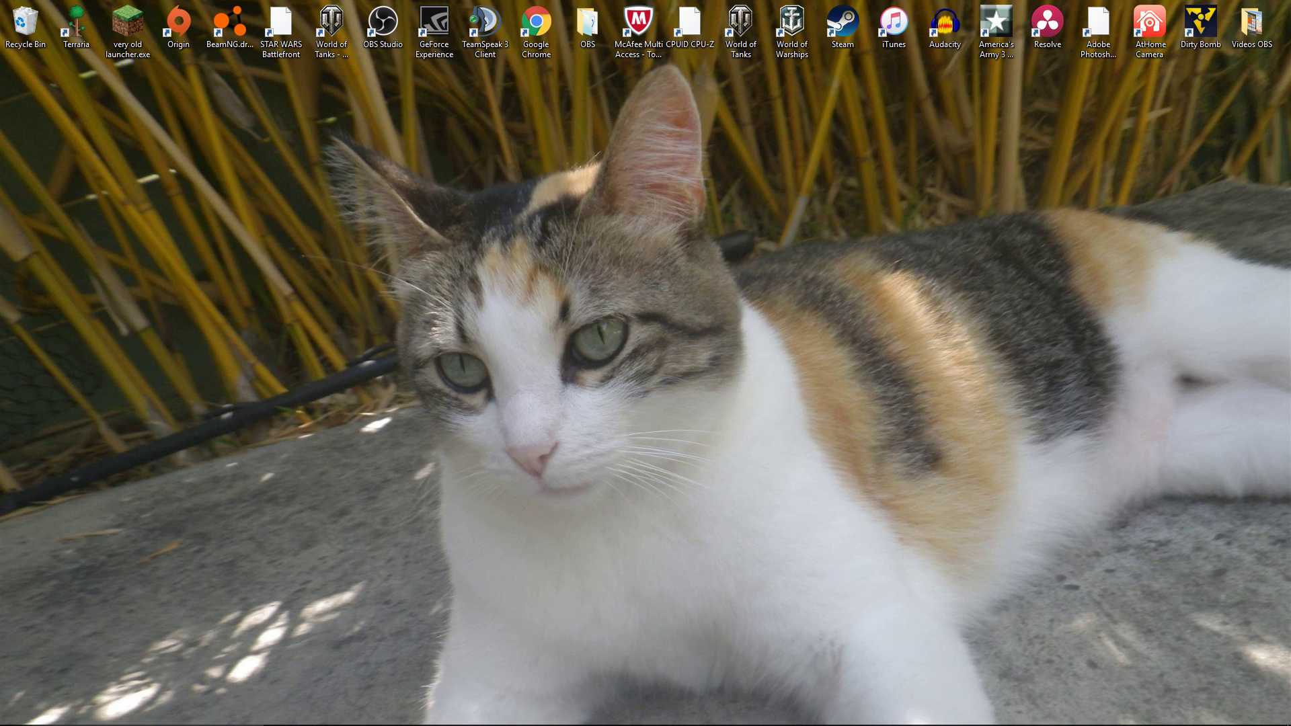
- Leave the BeamNG.drive main menu for the web browser's new tab page
click(534, 31)
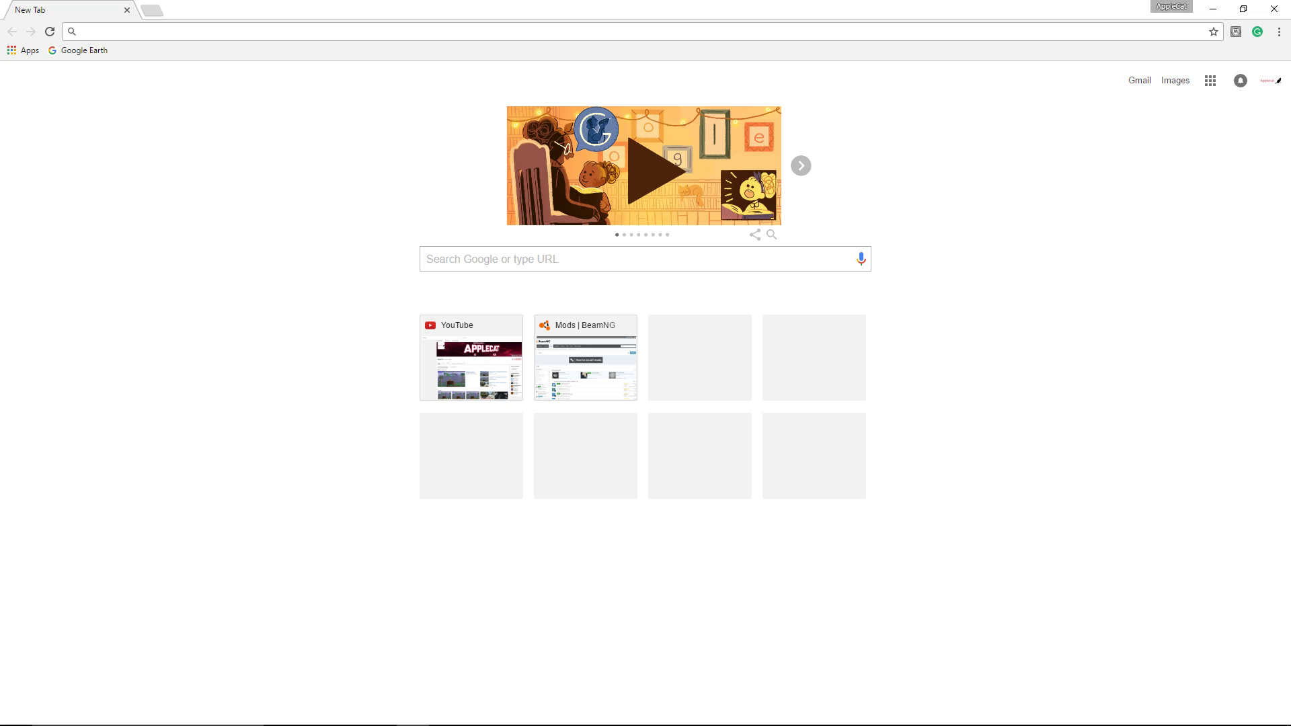
- Load the beamng.com/resources mods listing from the address bar
text(bem)
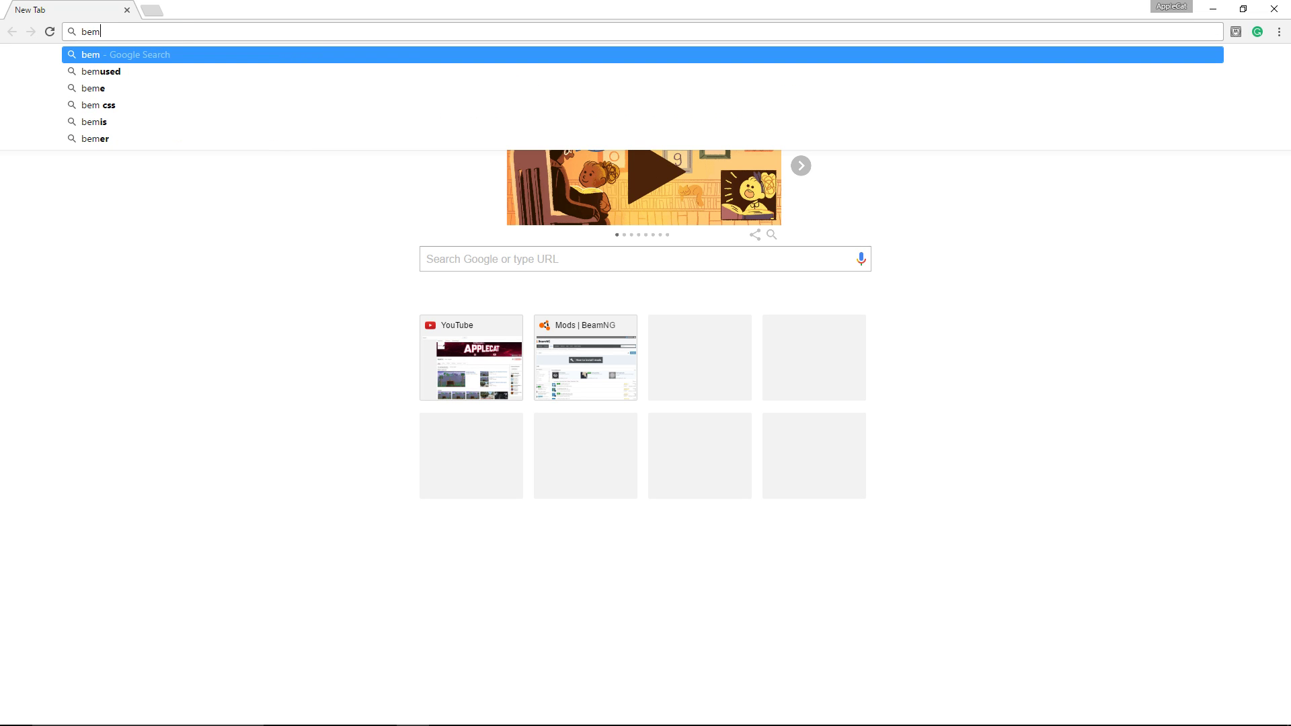
key(Backspace)
text(amn)
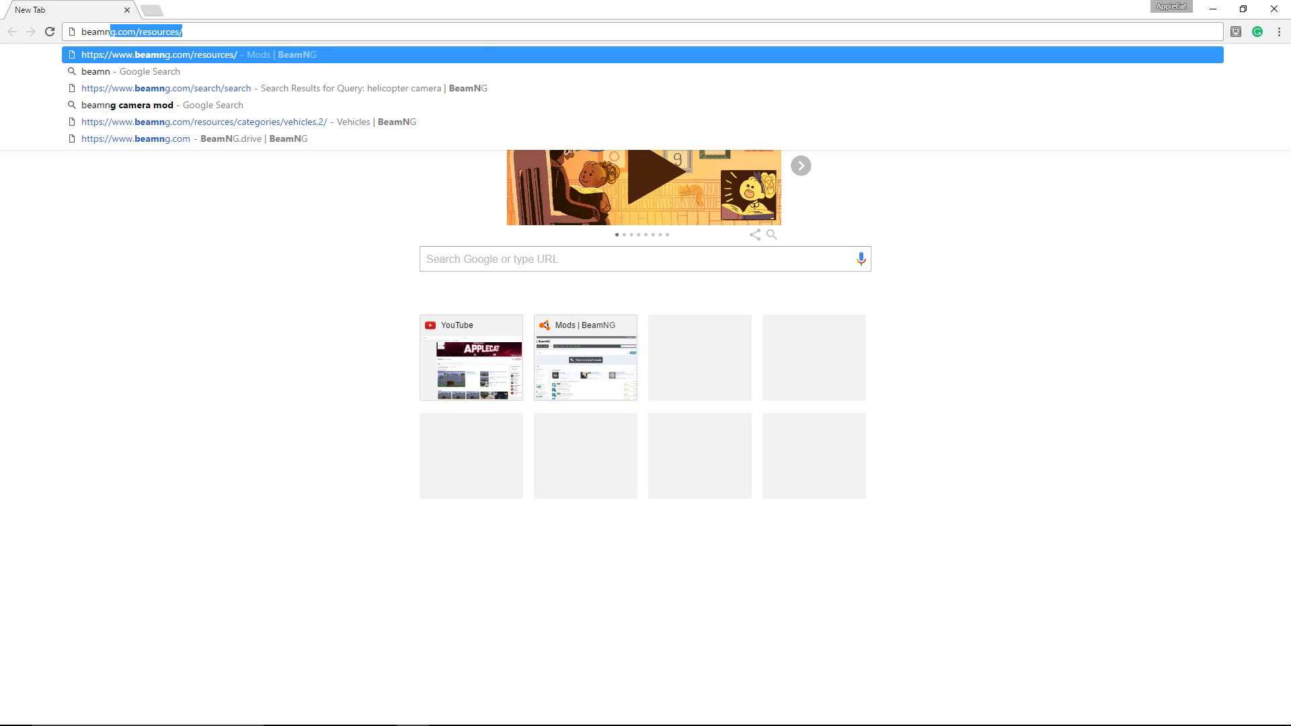
click(169, 88)
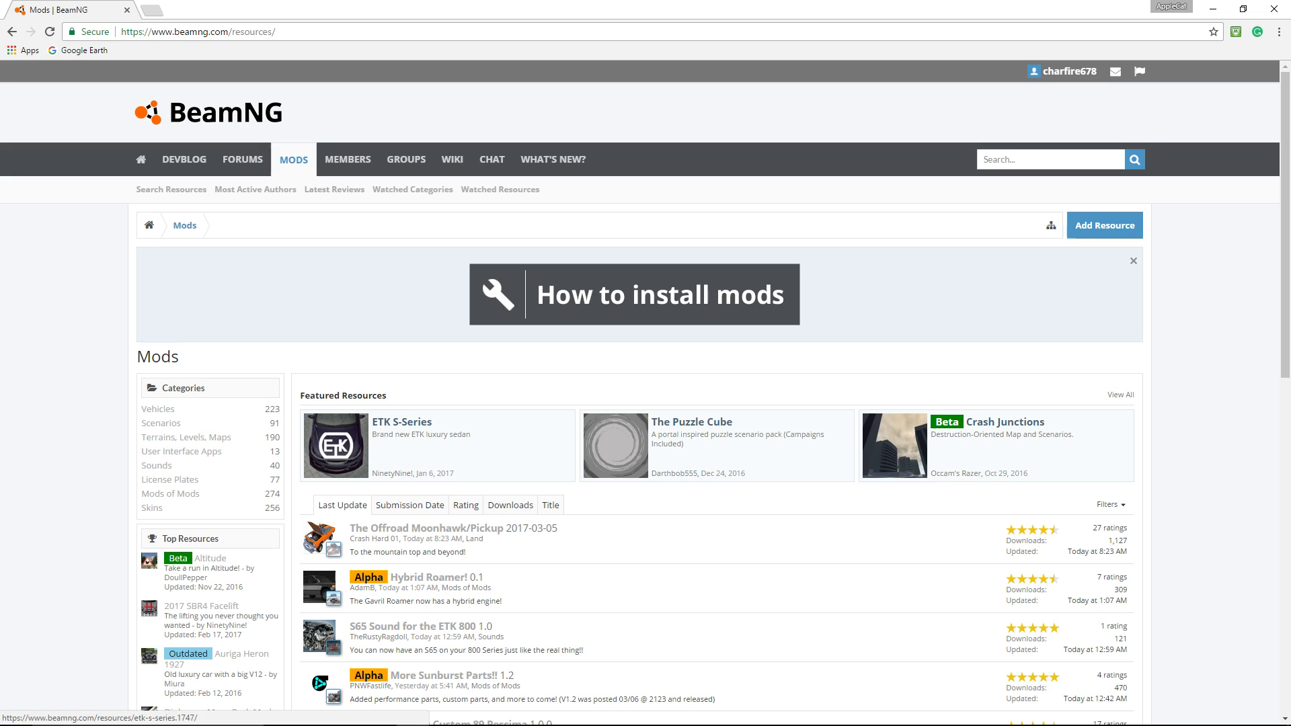
- Browse further down the recently updated mods list
scroll(down, 3)
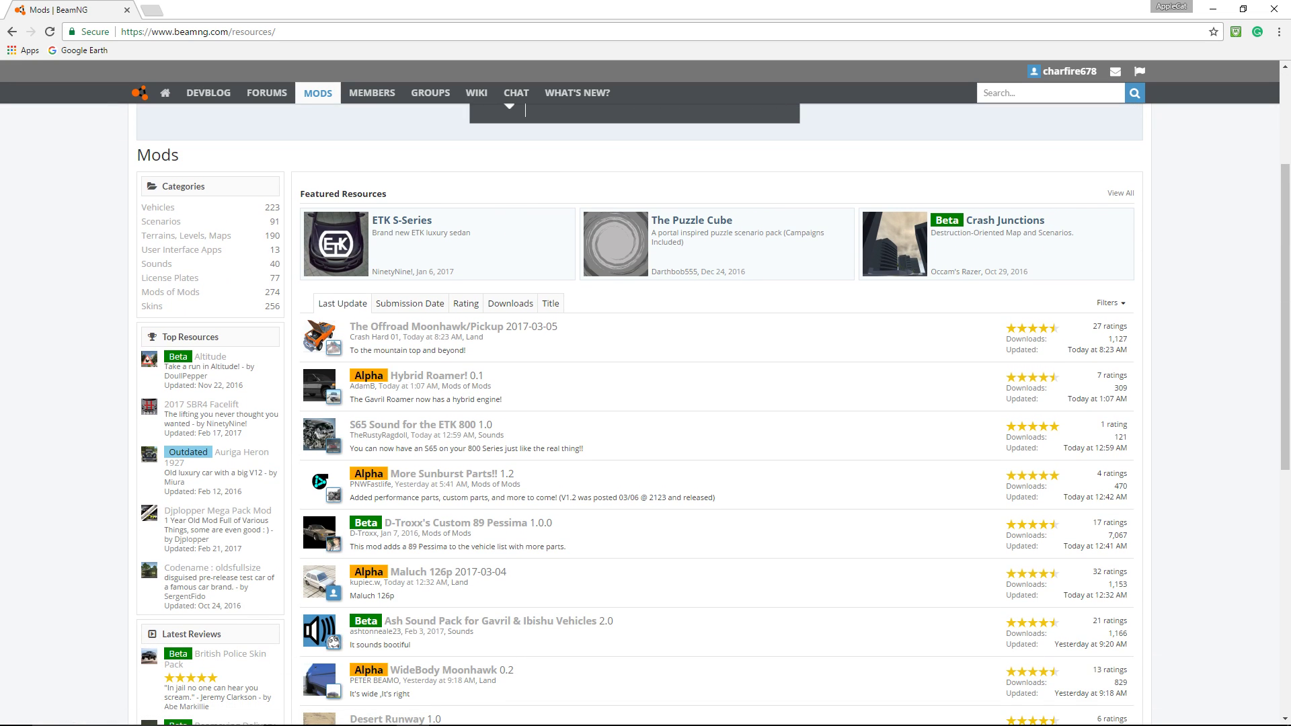
scroll(down, 3)
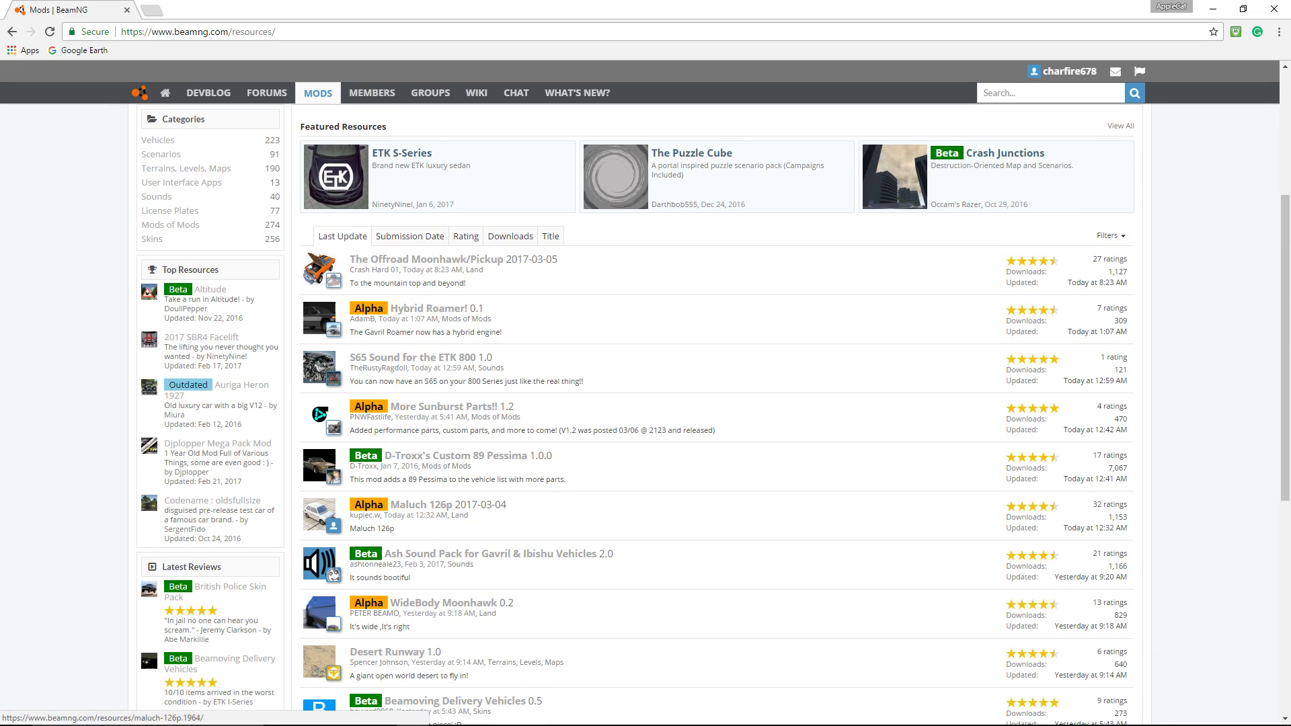
scroll(down, 3)
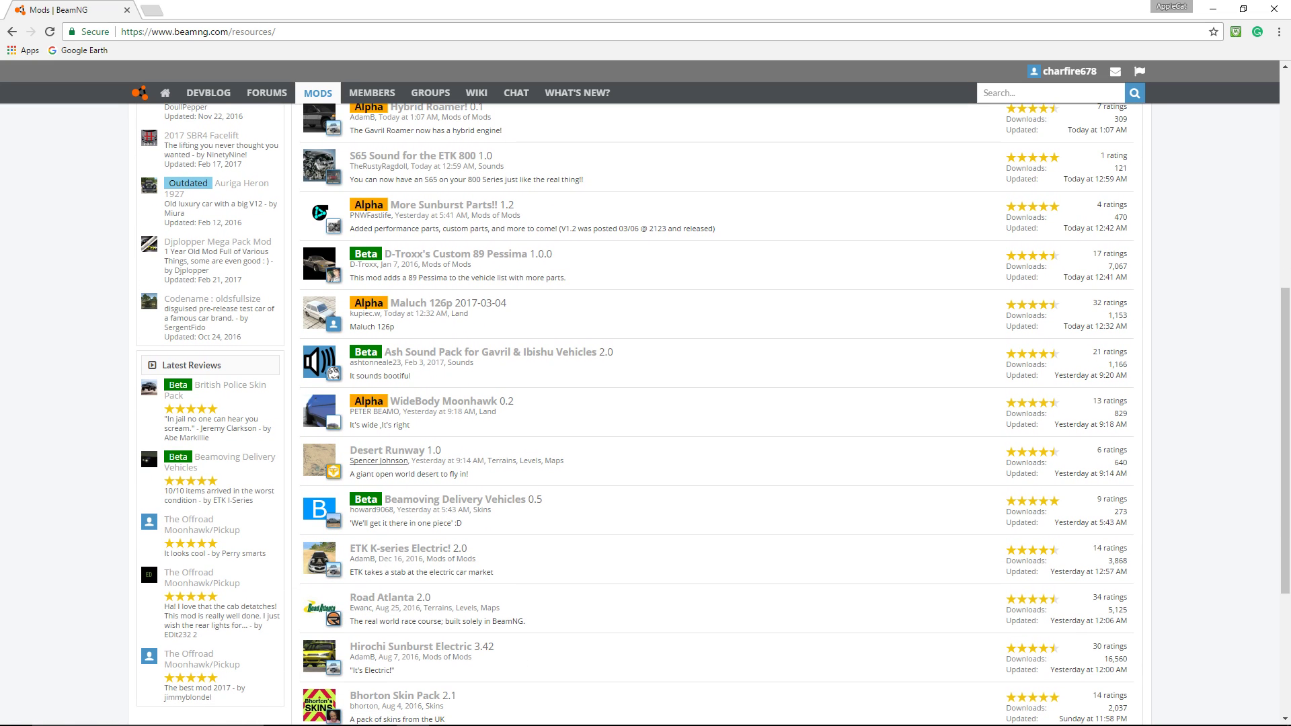
- Visit the Desert Runway 1.0 mod page, then continue down the mods listing near its end
click(394, 449)
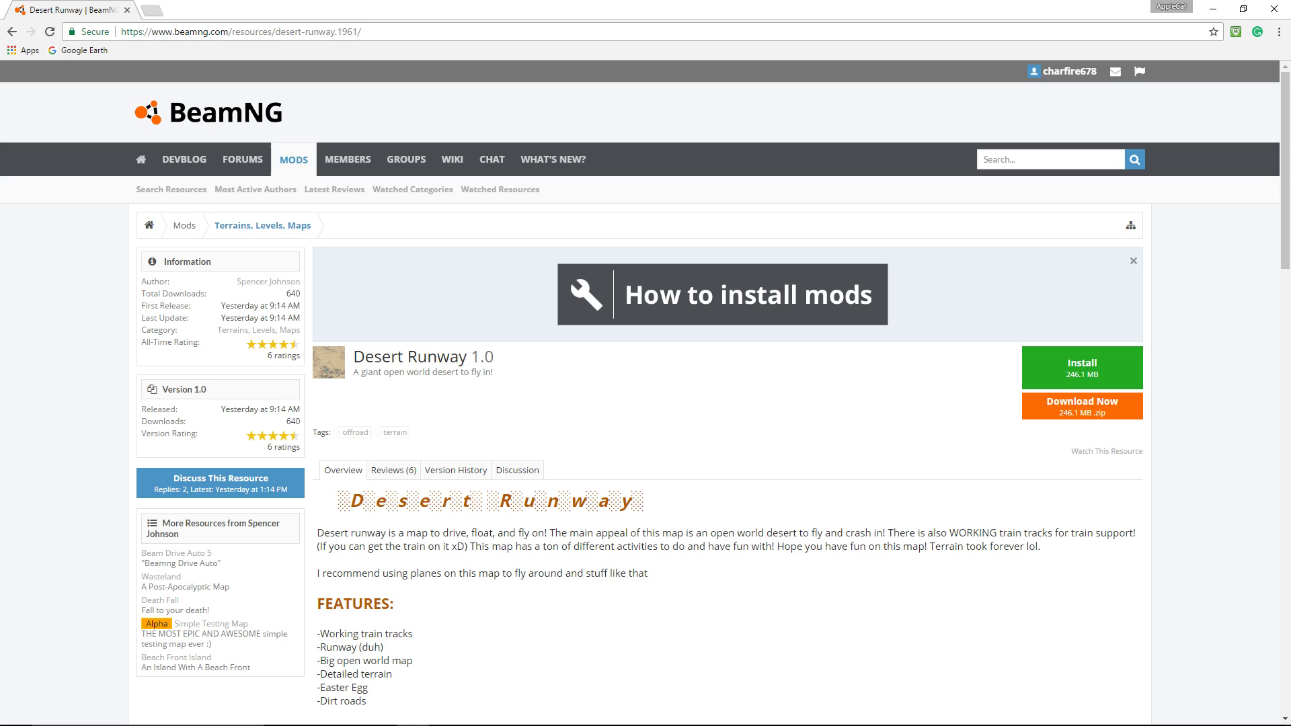
mouse_move(1082, 405)
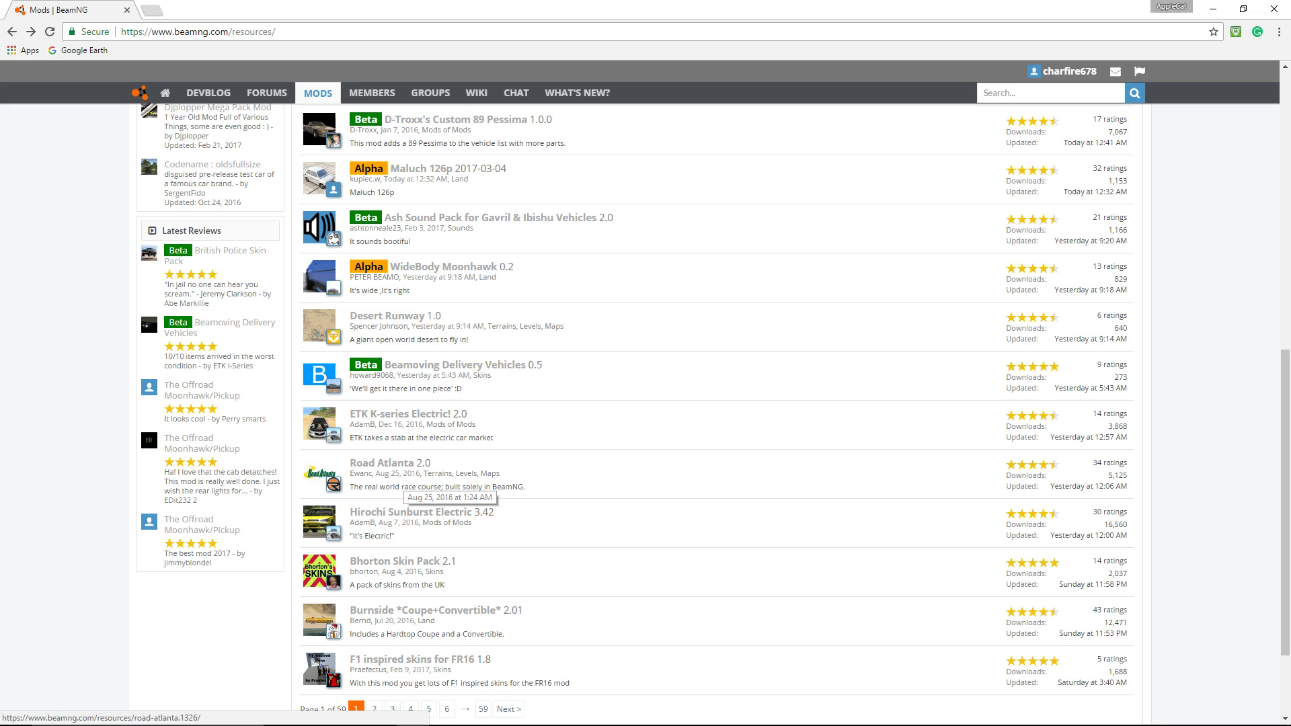
scroll(down, 3)
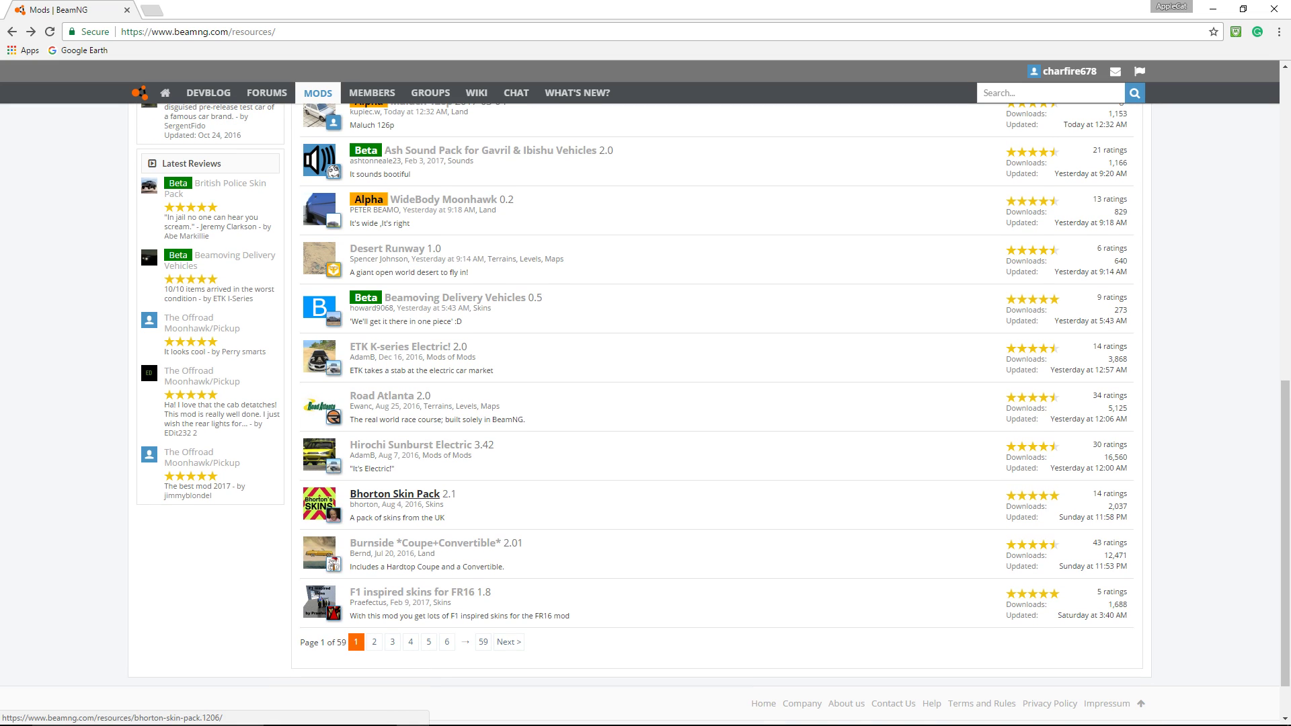
- Download the Bhorton Skin Pack 2.1 zip from its mod page to the desktop
click(393, 494)
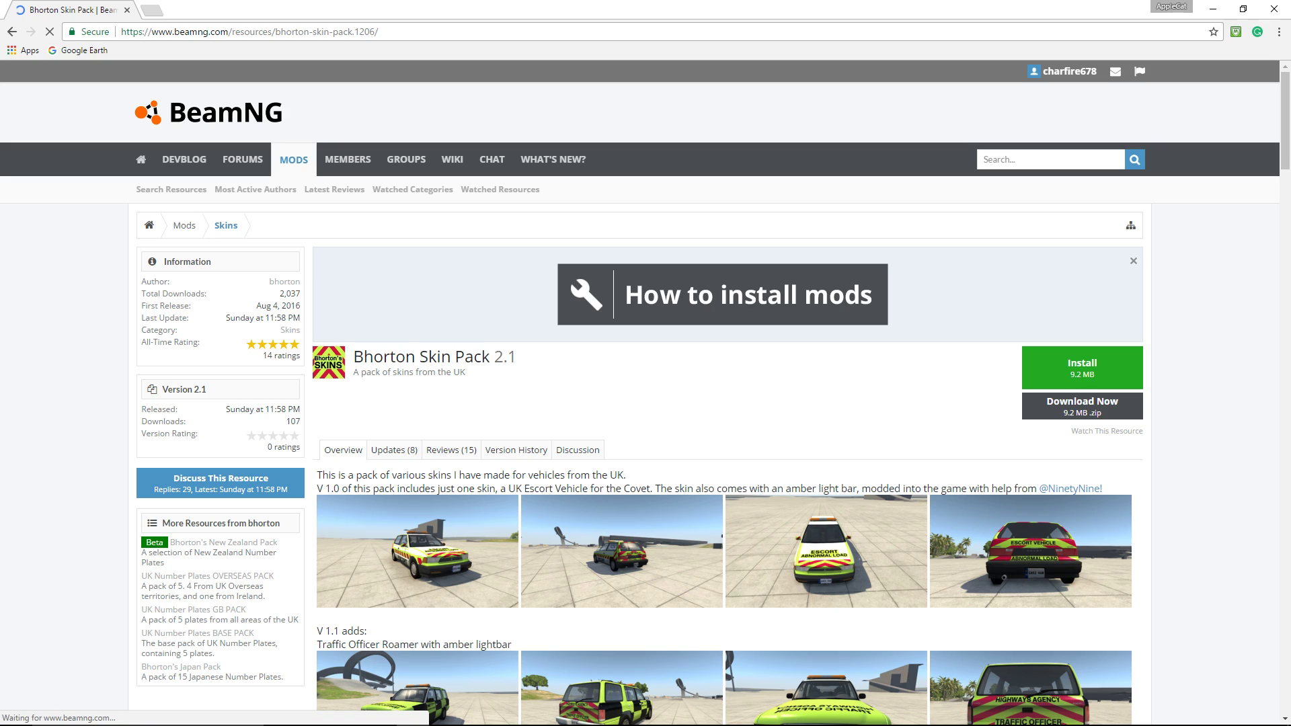
click(1081, 405)
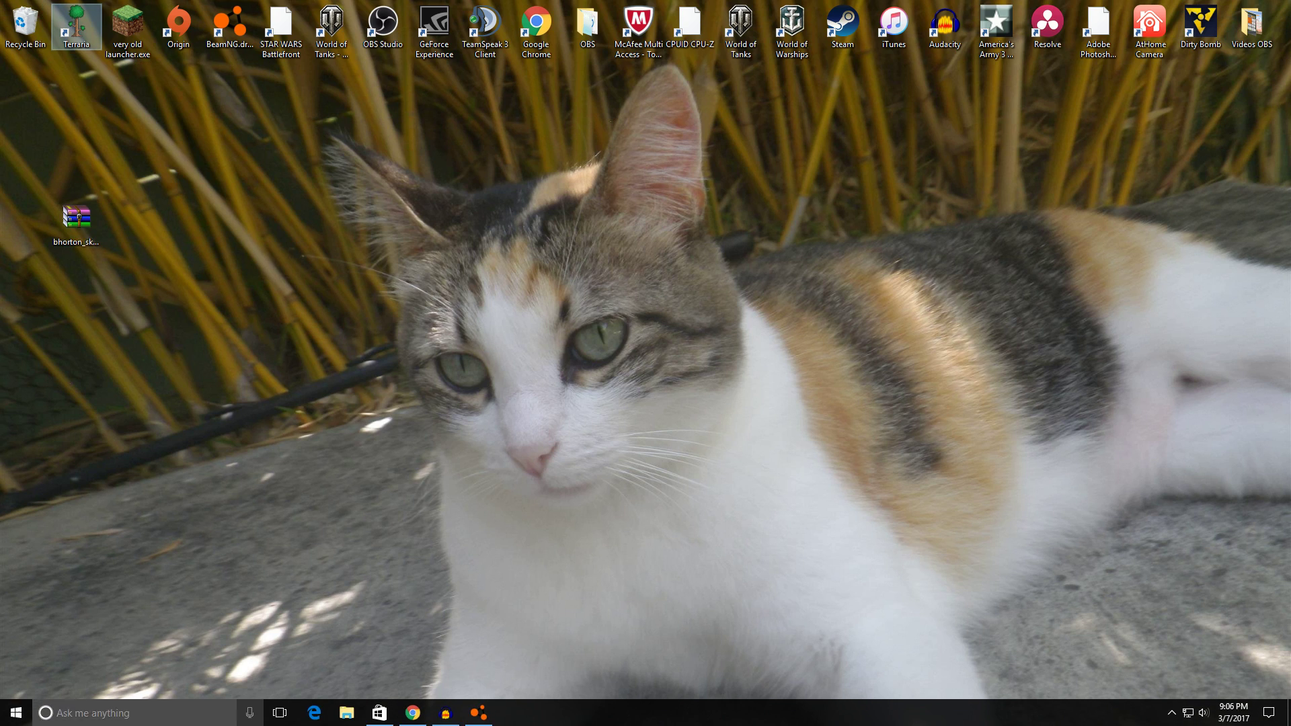
- Bring up a File Explorer window from the taskbar
click(12, 713)
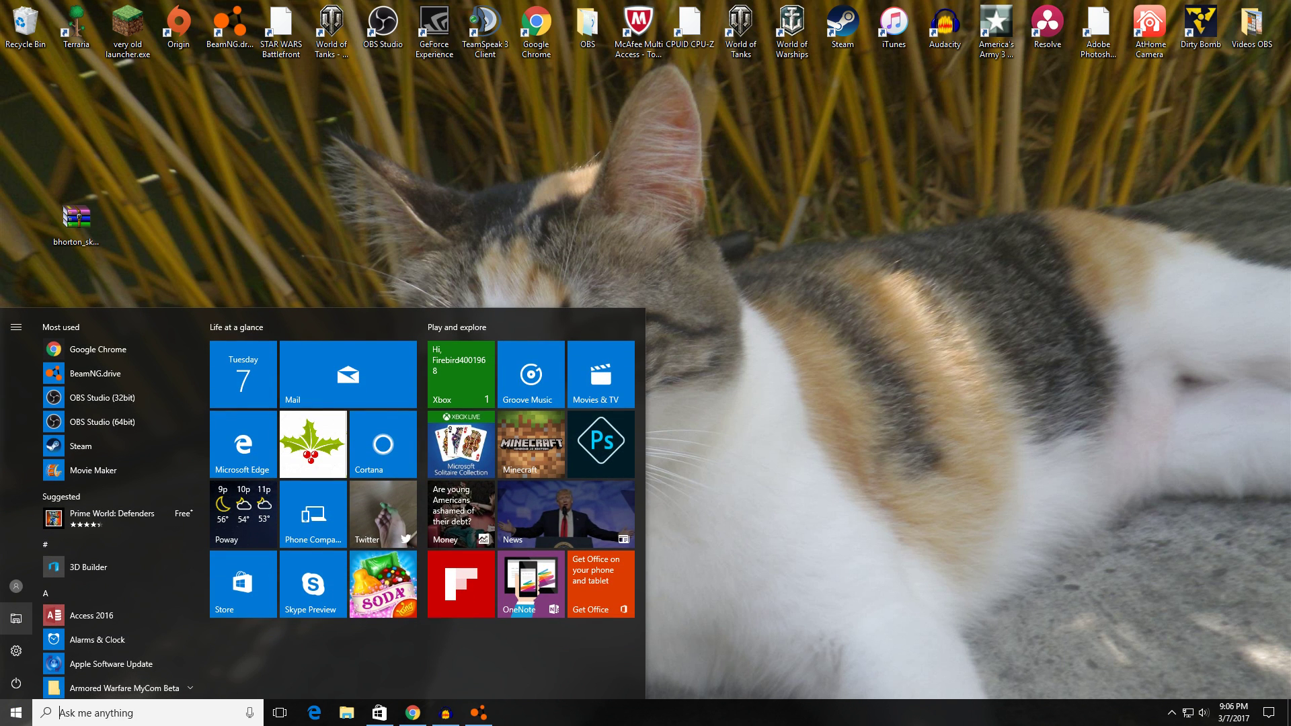
click(12, 713)
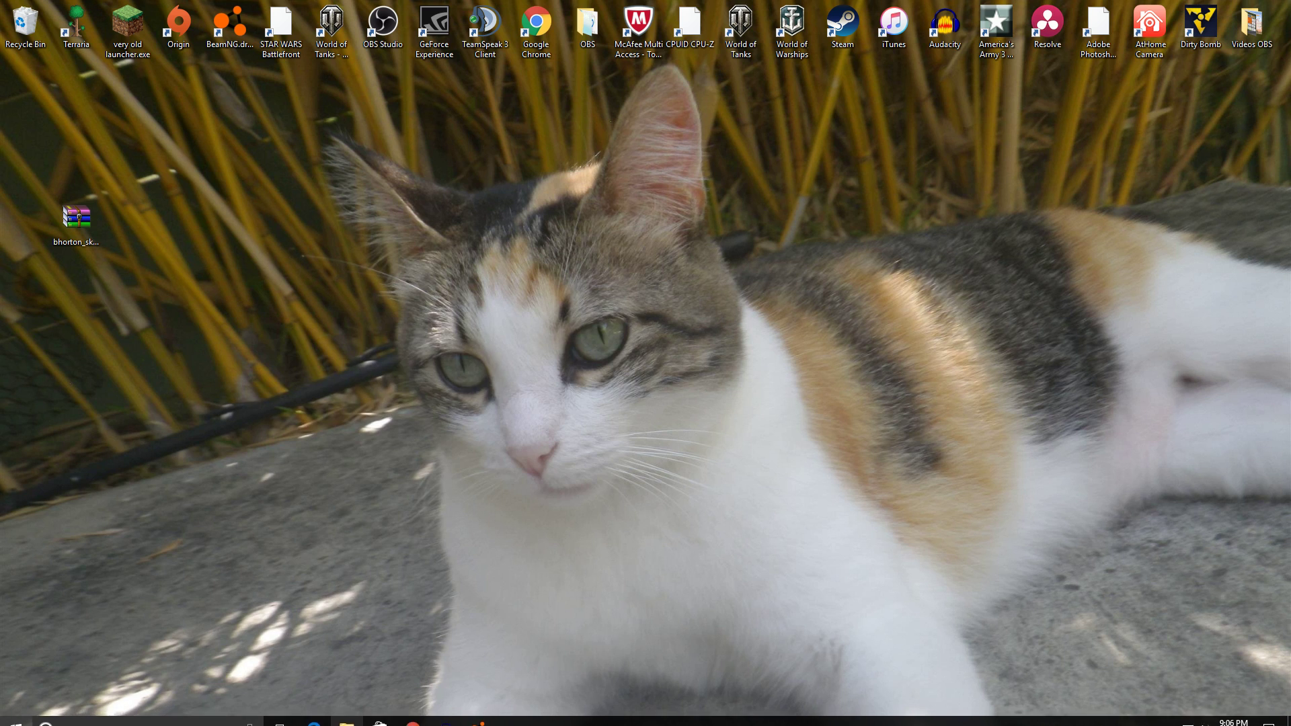
click(343, 721)
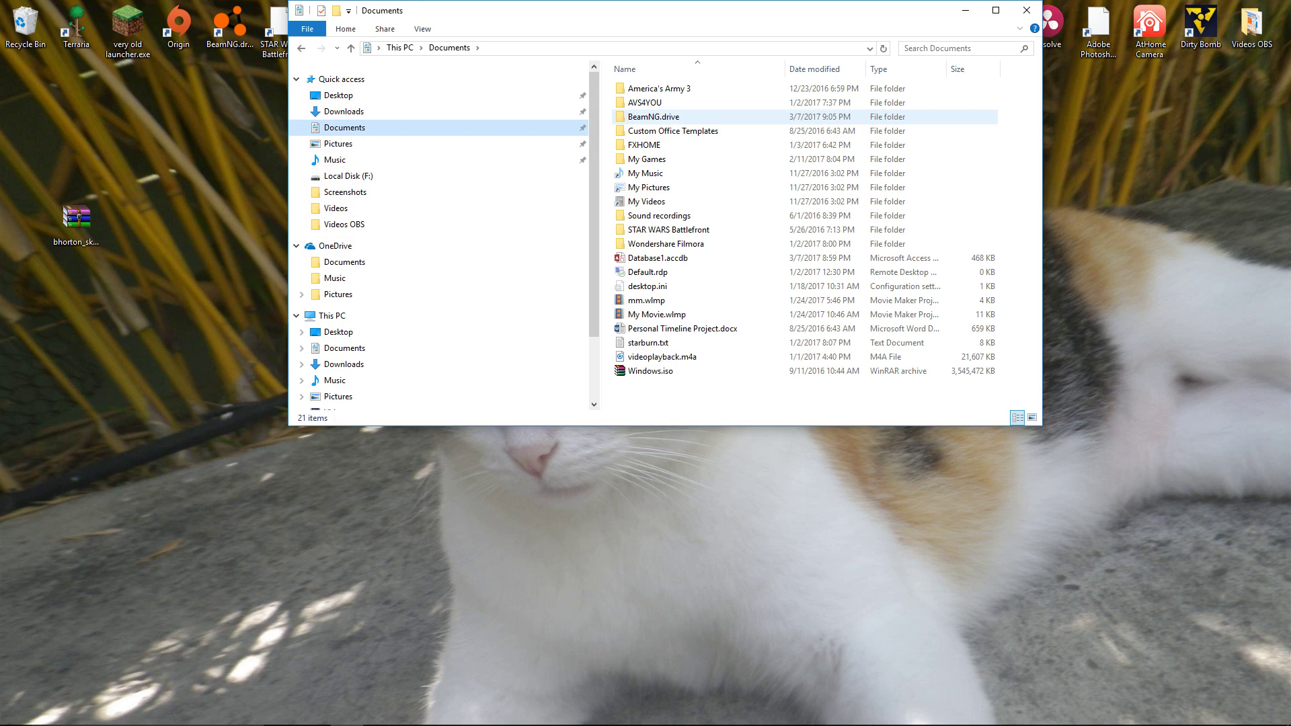
- Browse into Documents/BeamNG.drive and its mods folder
double_click(652, 115)
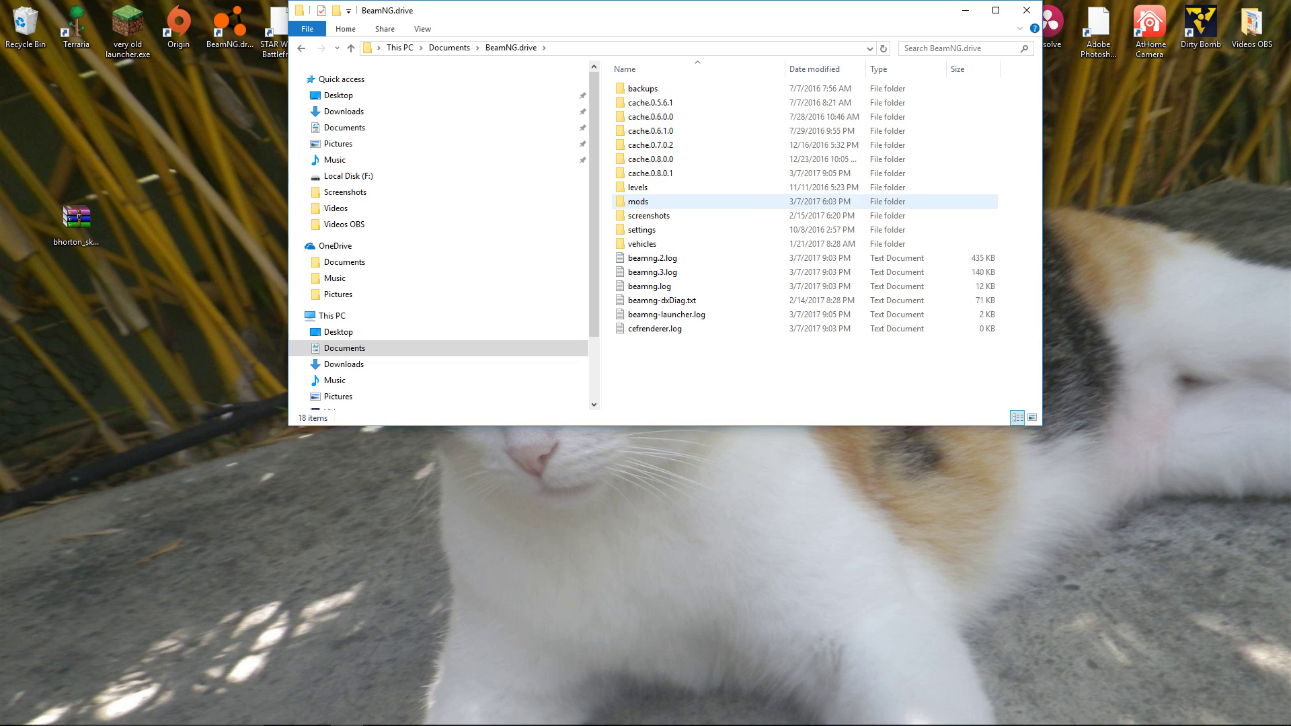
double_click(638, 200)
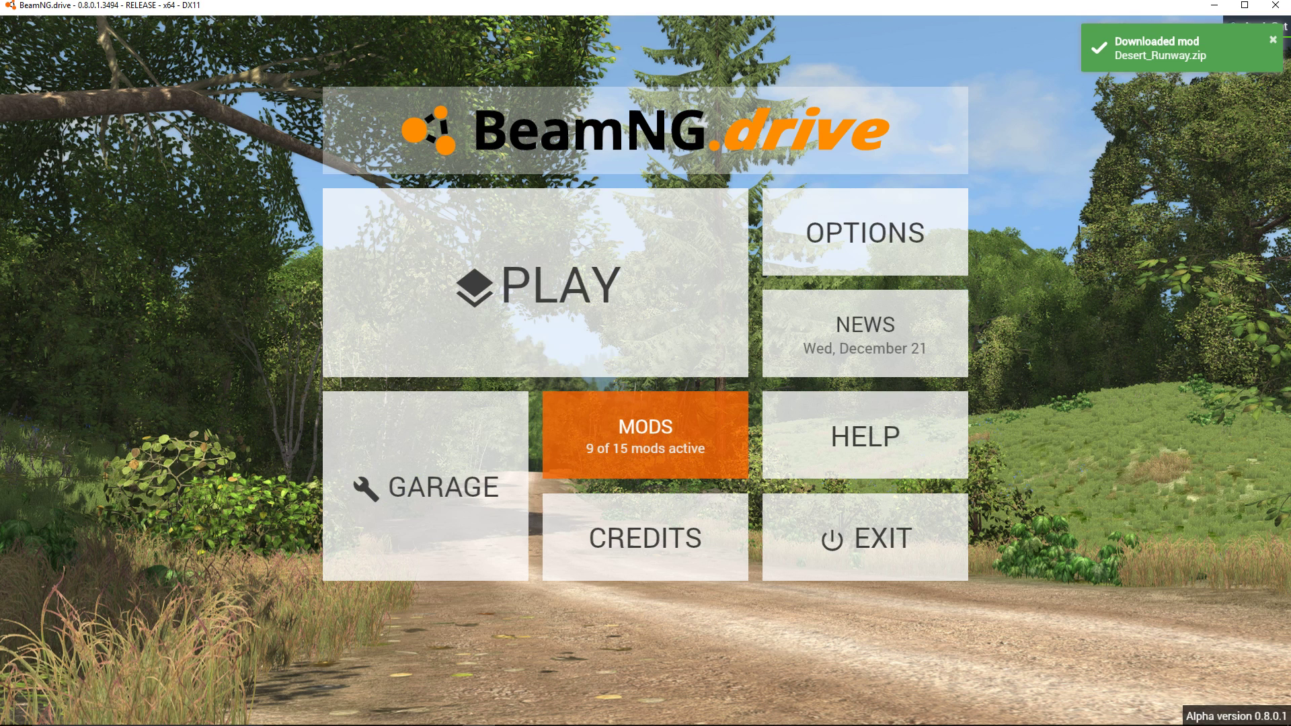
- In the mod manager, deactivate maluch and sbr_facelift, leaving 7 of 15 mods active, and return to the main menu
click(644, 434)
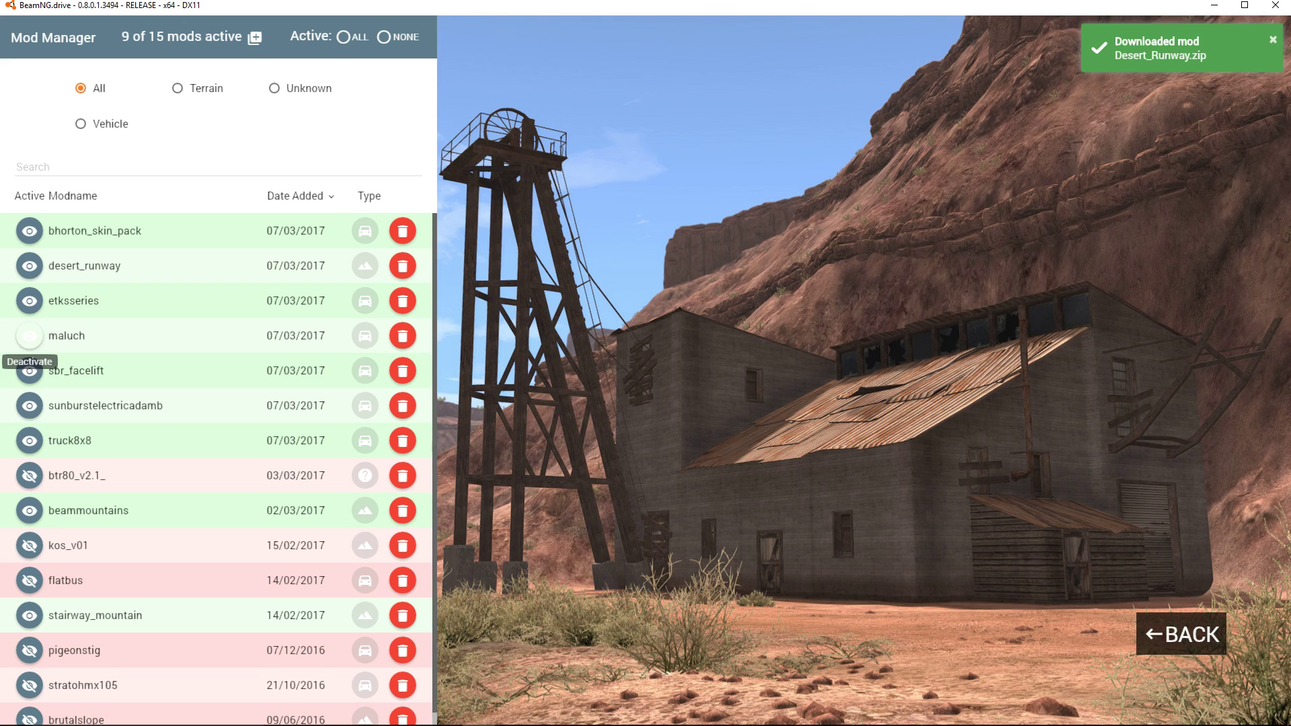
click(28, 335)
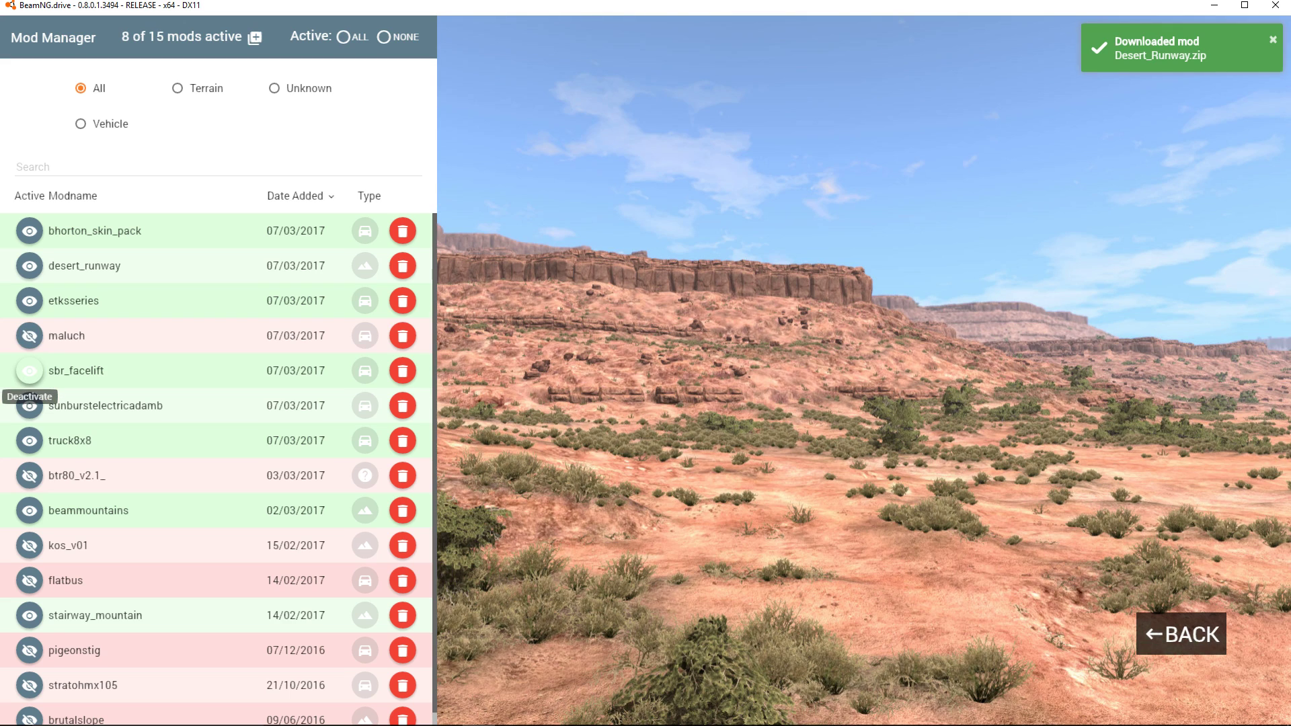
click(28, 371)
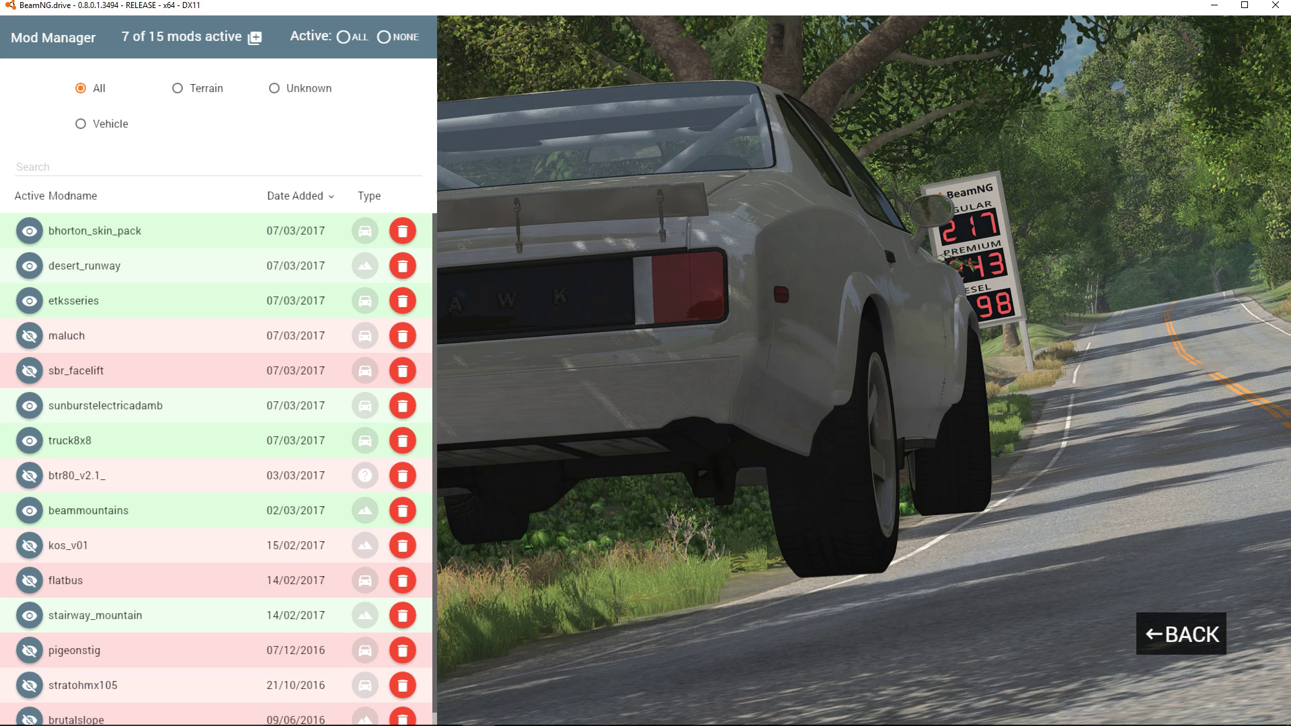
click(1181, 633)
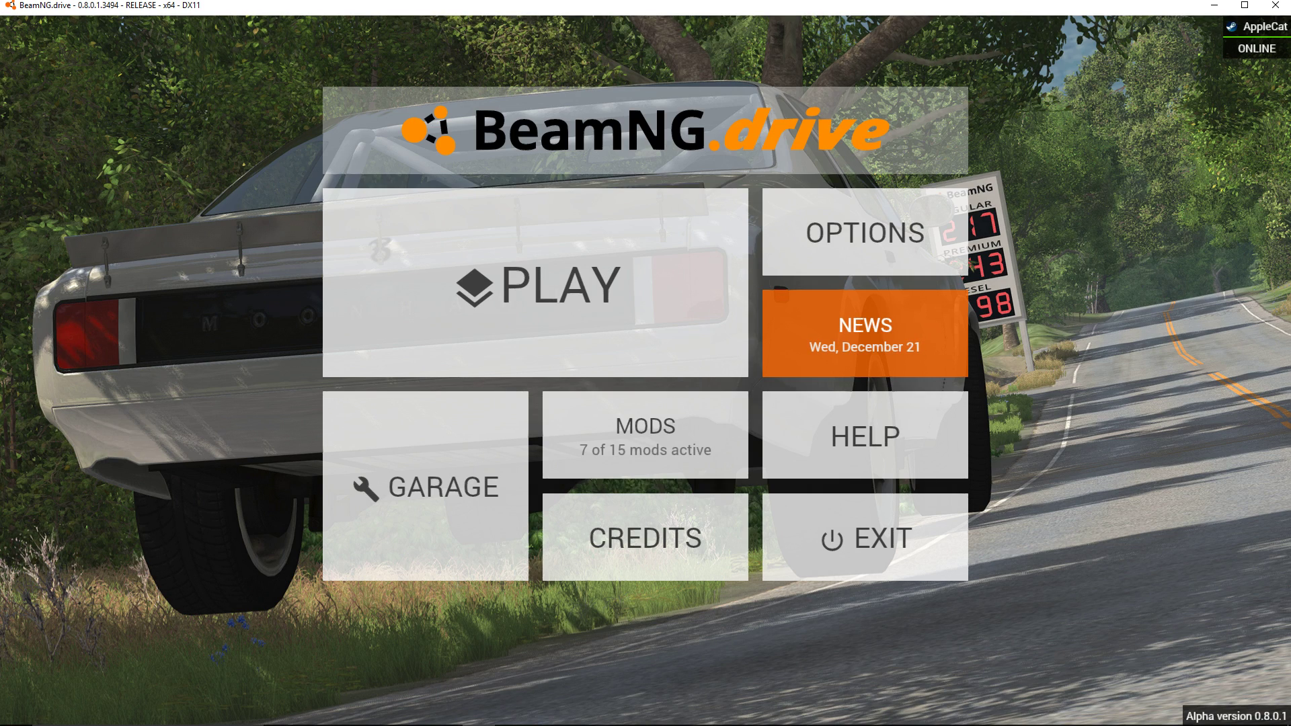